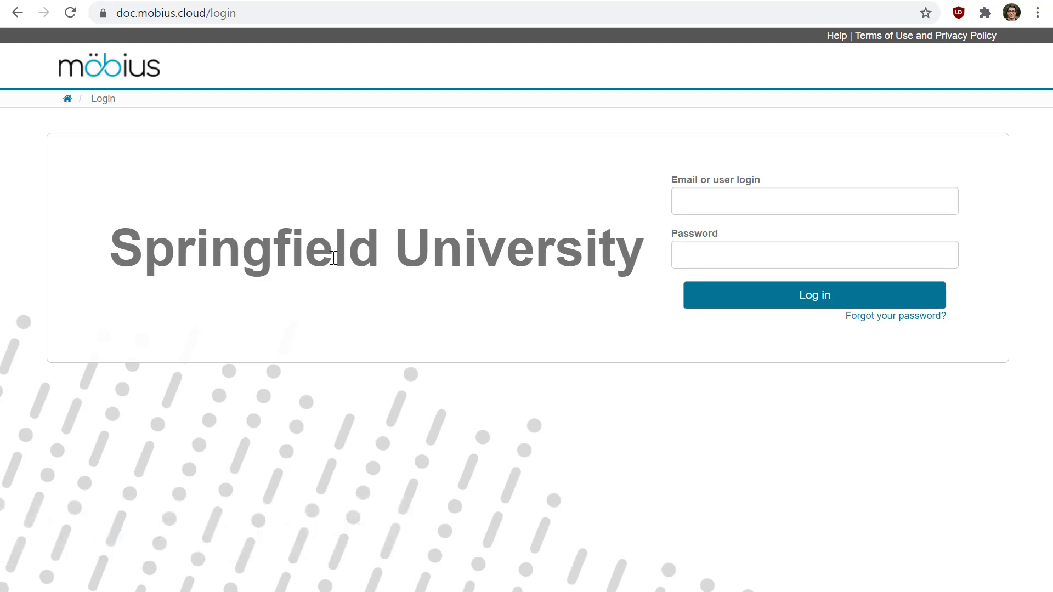
mouse_move(252, 9)
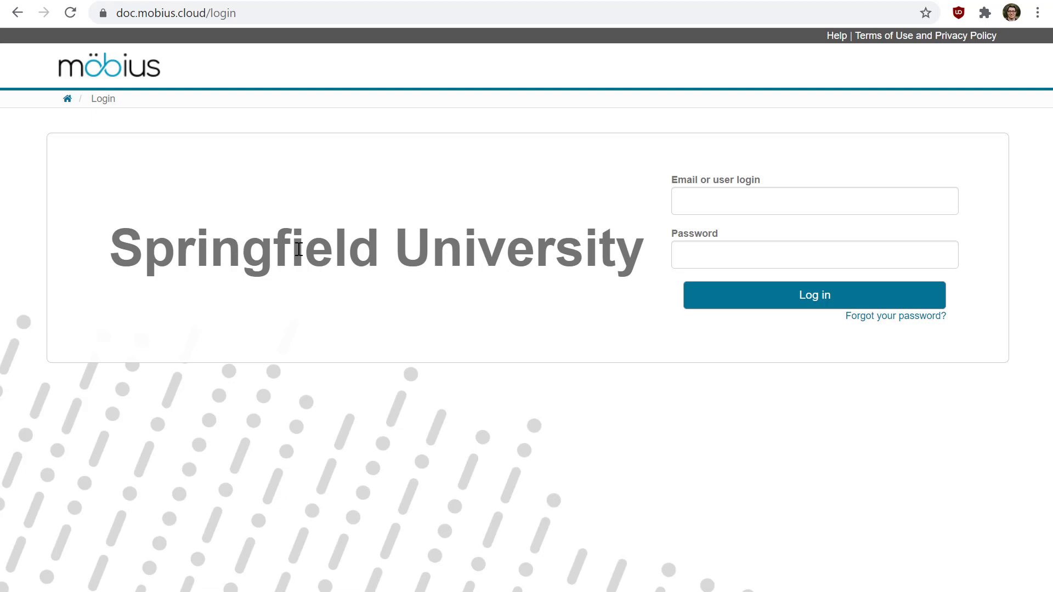
mouse_move(648, 217)
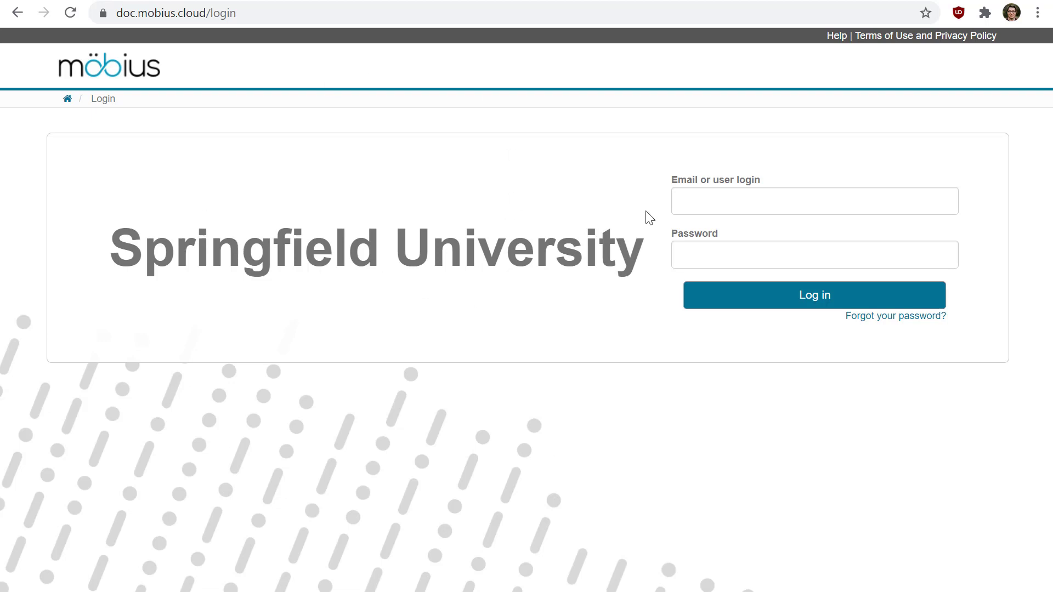
mouse_move(908, 345)
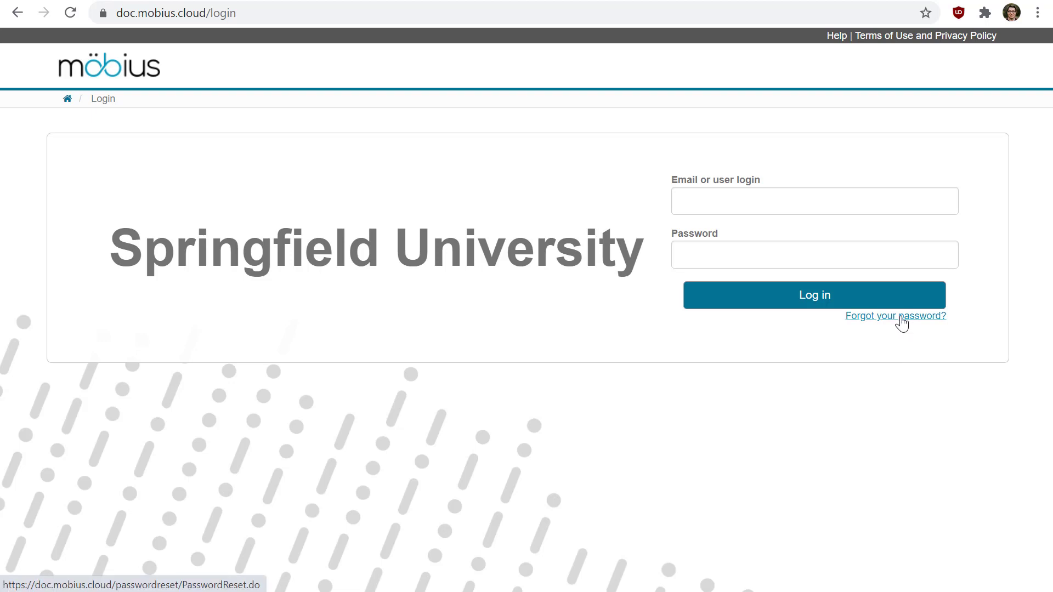
click(894, 315)
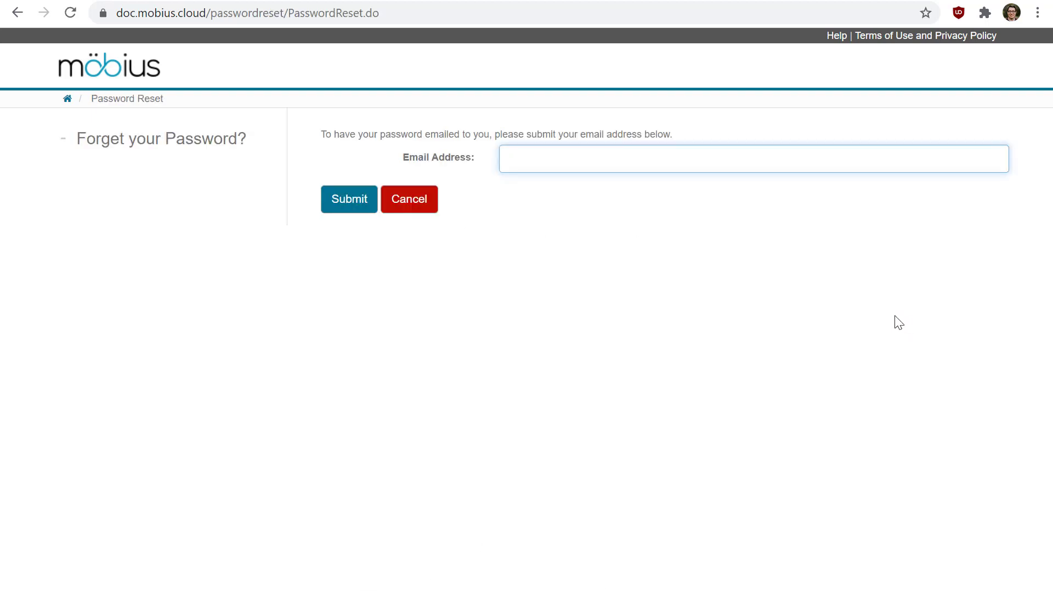
click(752, 159)
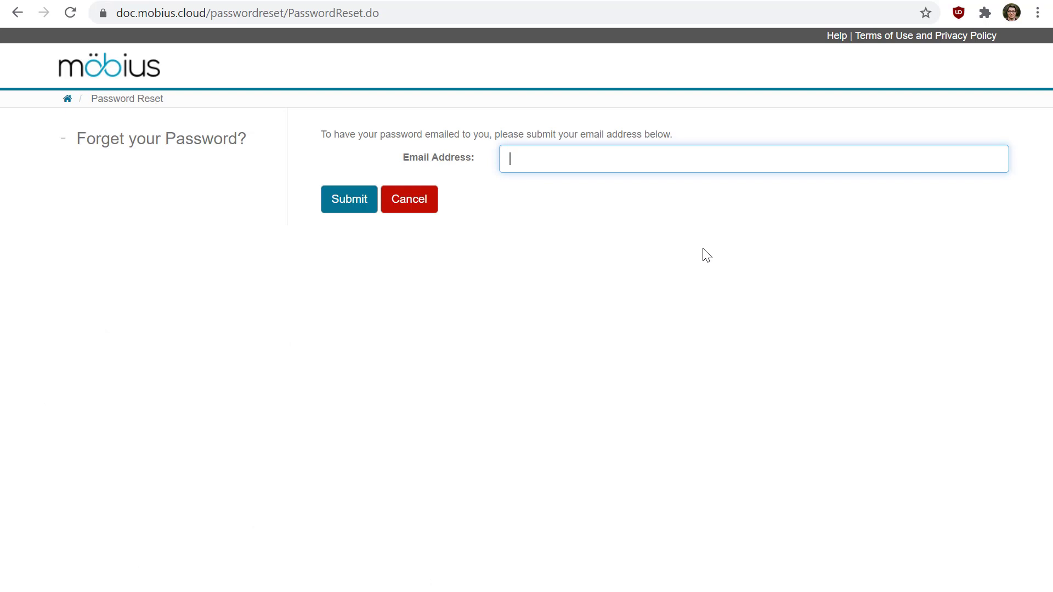
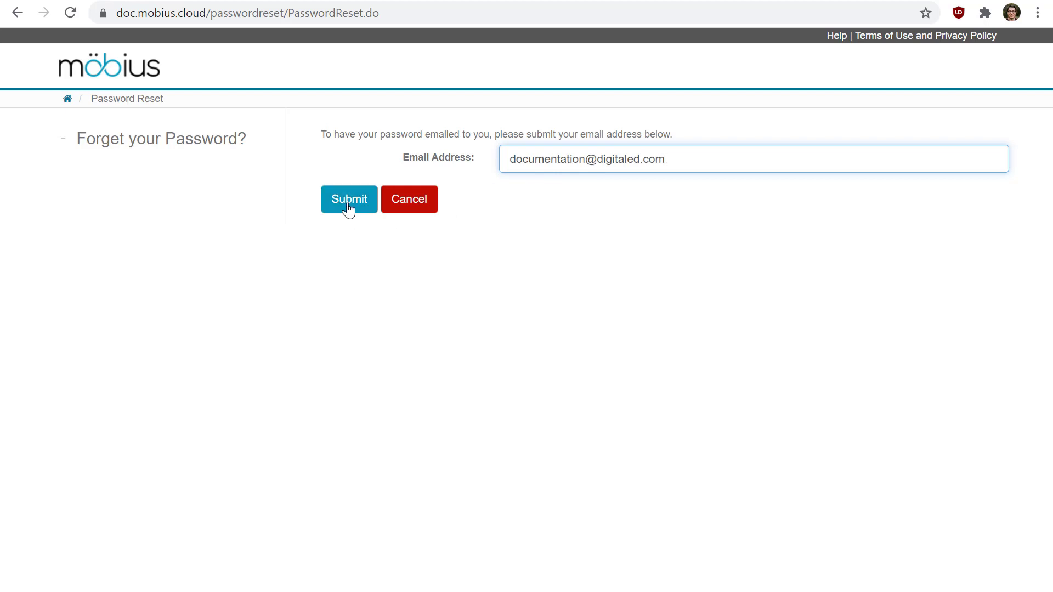
click(349, 198)
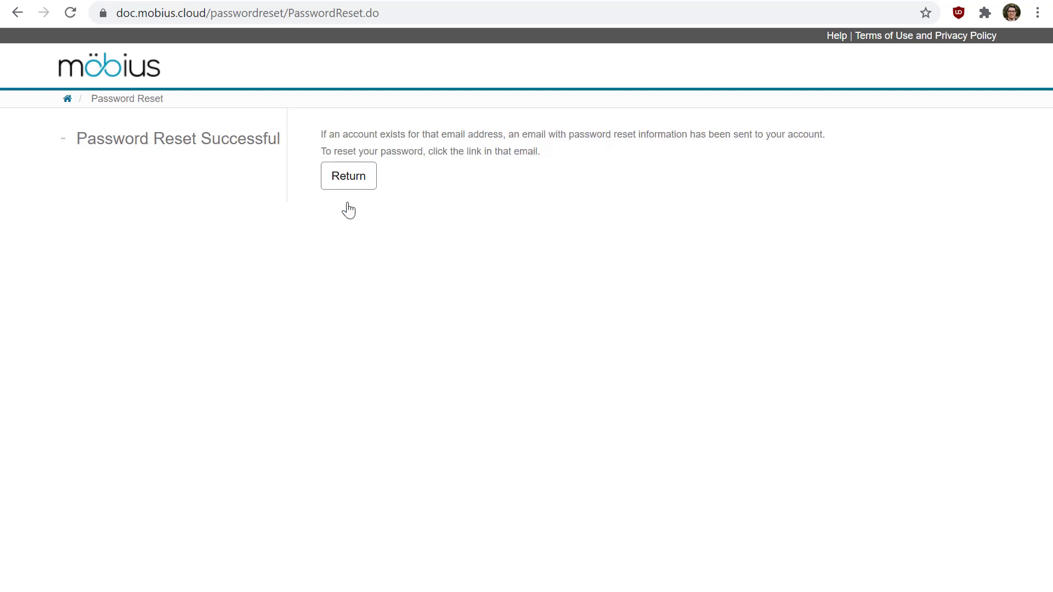
mouse_move(348, 208)
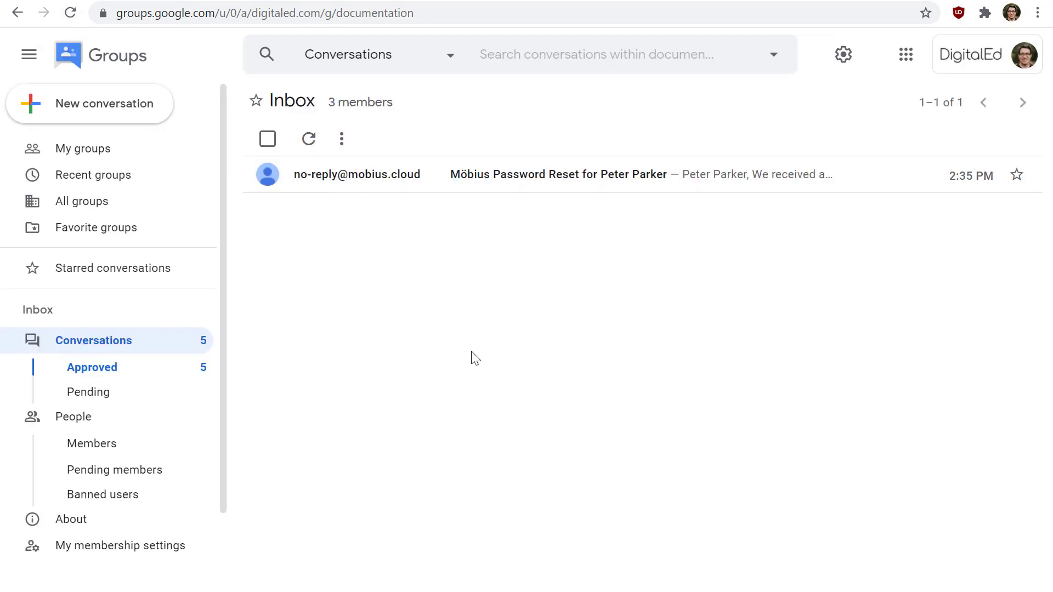
Open the 'Möbius Password Reset' email and follow its link to the Password Update page
click(557, 175)
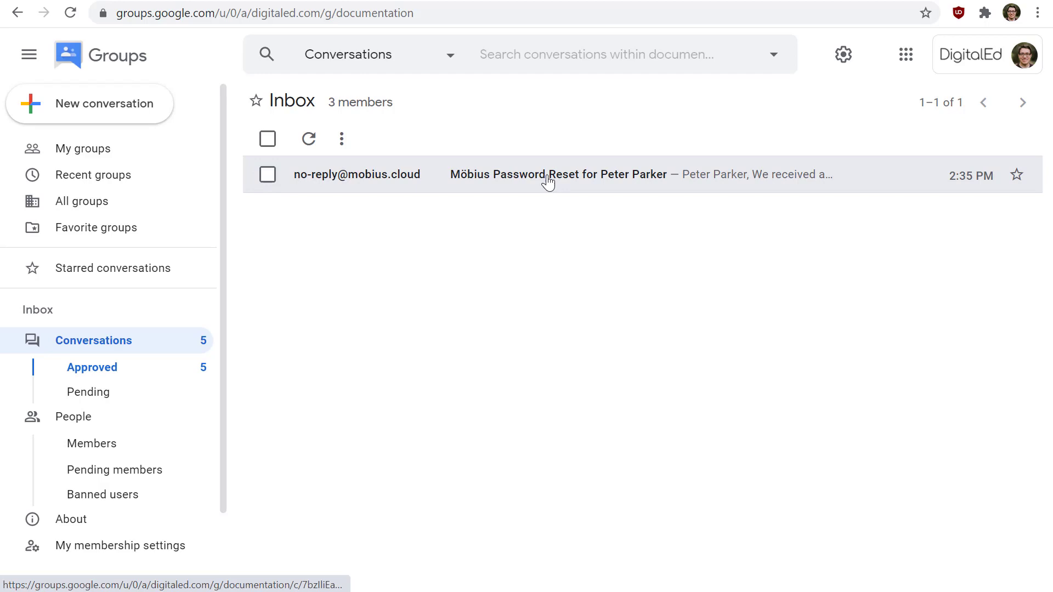
click(558, 174)
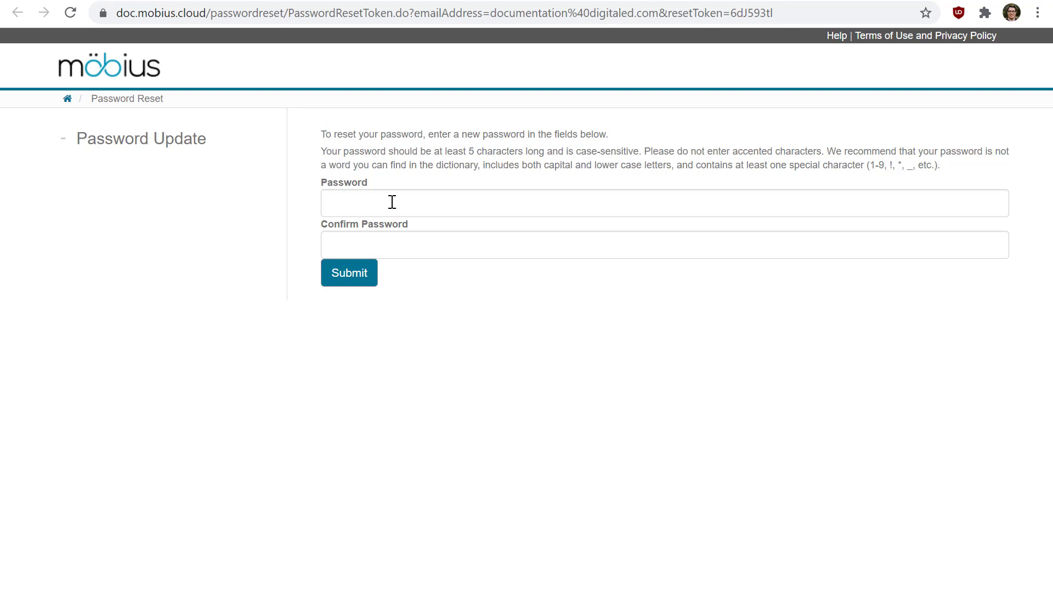
Enter and confirm the new password, then submit to update the account password
click(663, 203)
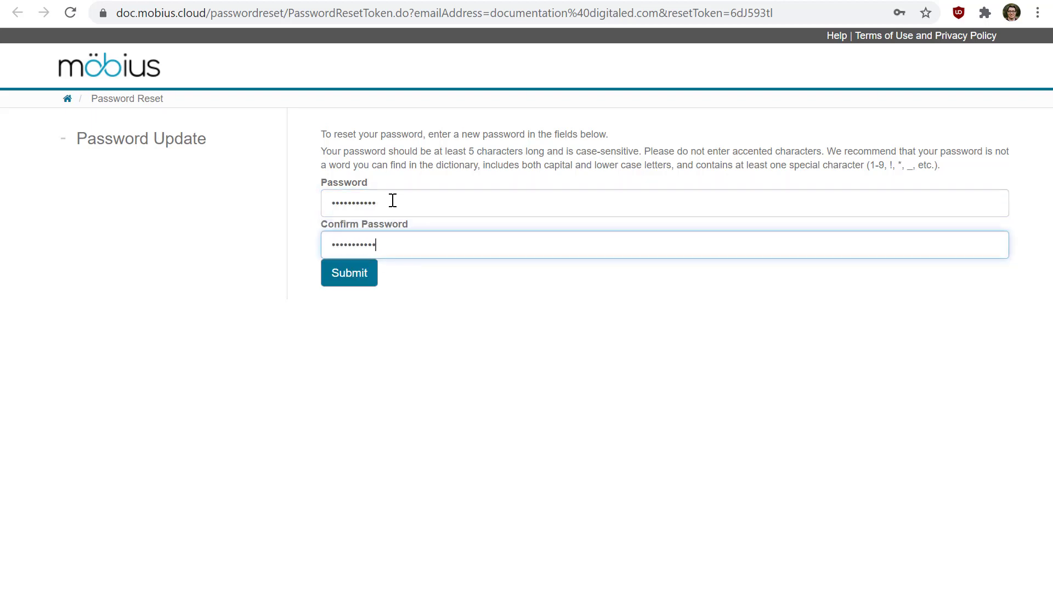
click(349, 273)
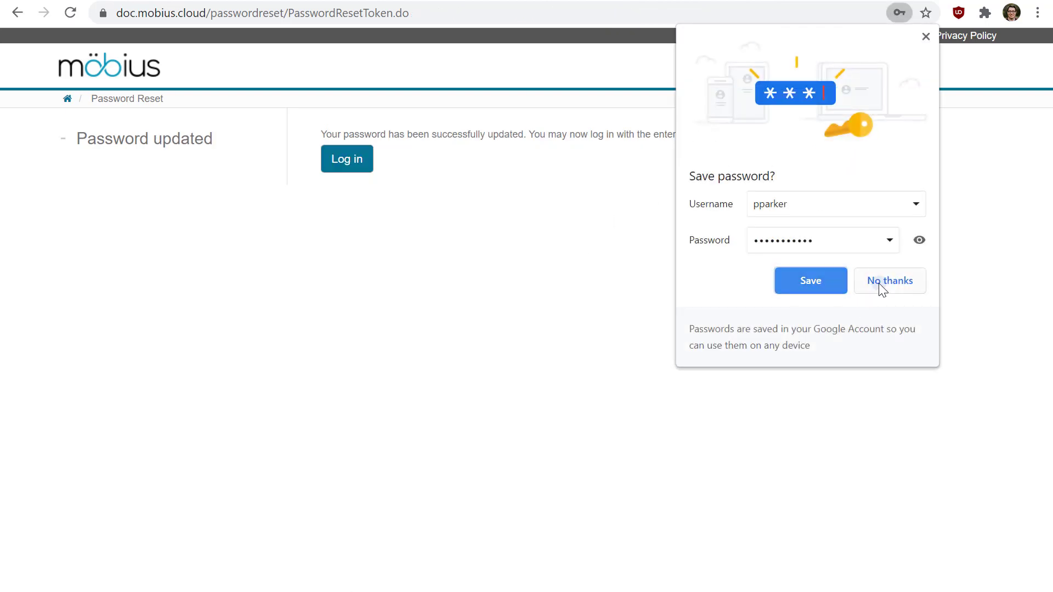
Decline Chrome's save-password prompt with 'No thanks' and return to the Möbius login page
click(889, 280)
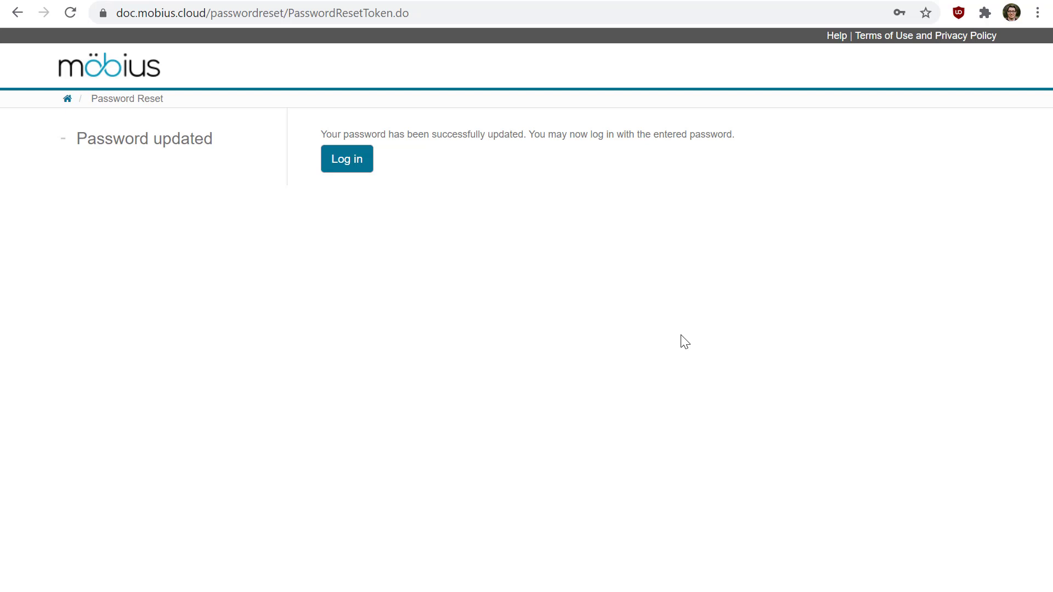
click(346, 159)
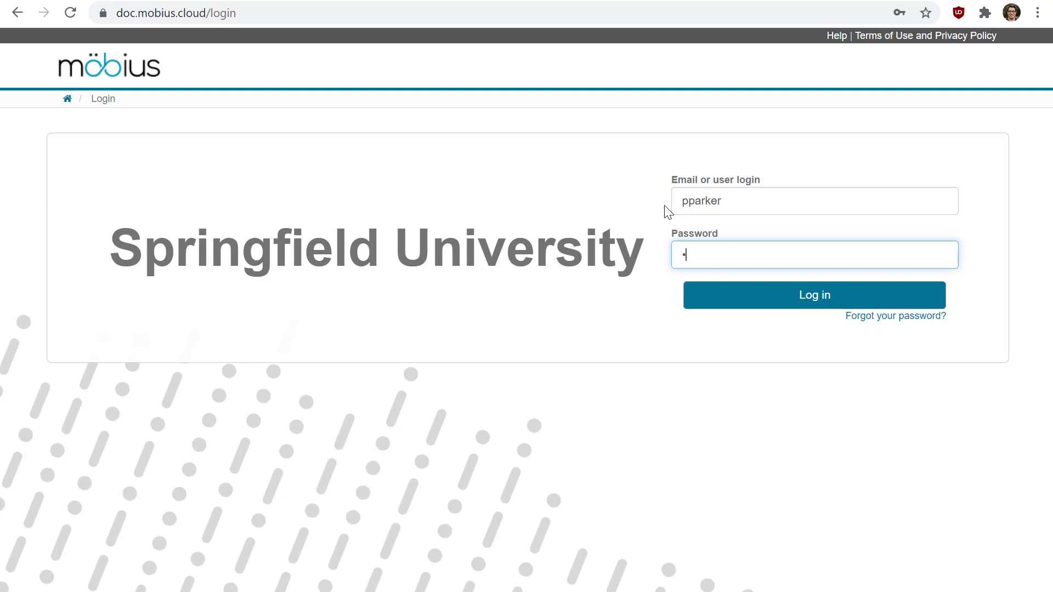
Log in with the new password and choose 'Never' on Chrome's save-password prompt, reaching the student homepage
click(812, 295)
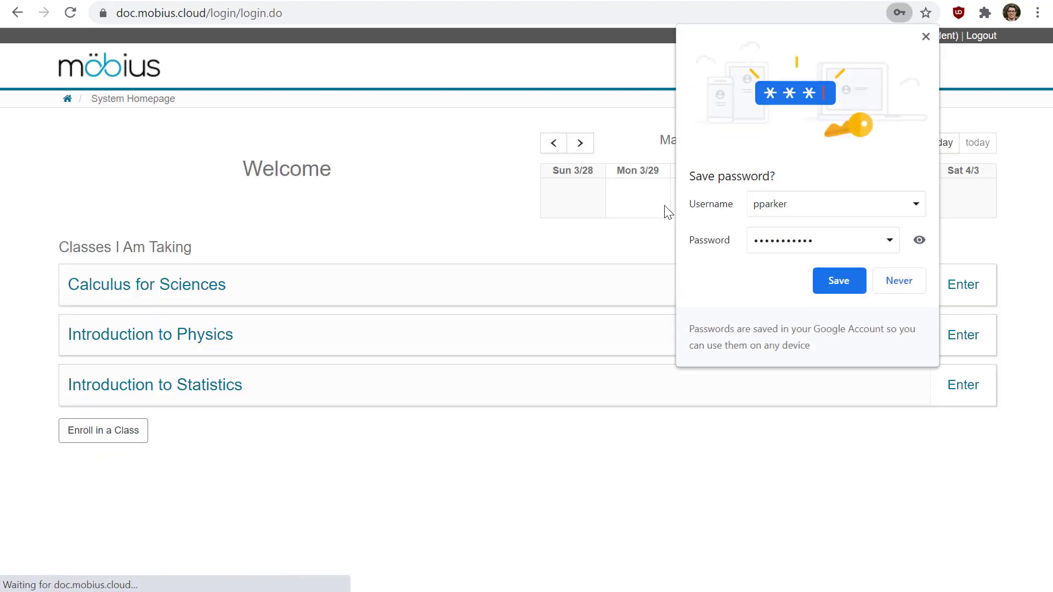
click(925, 37)
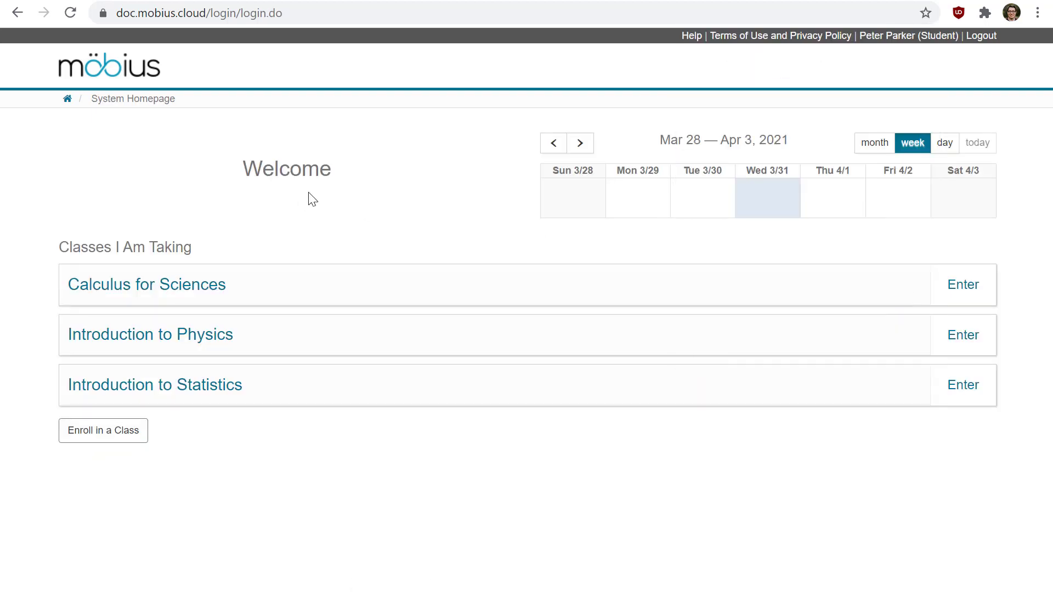